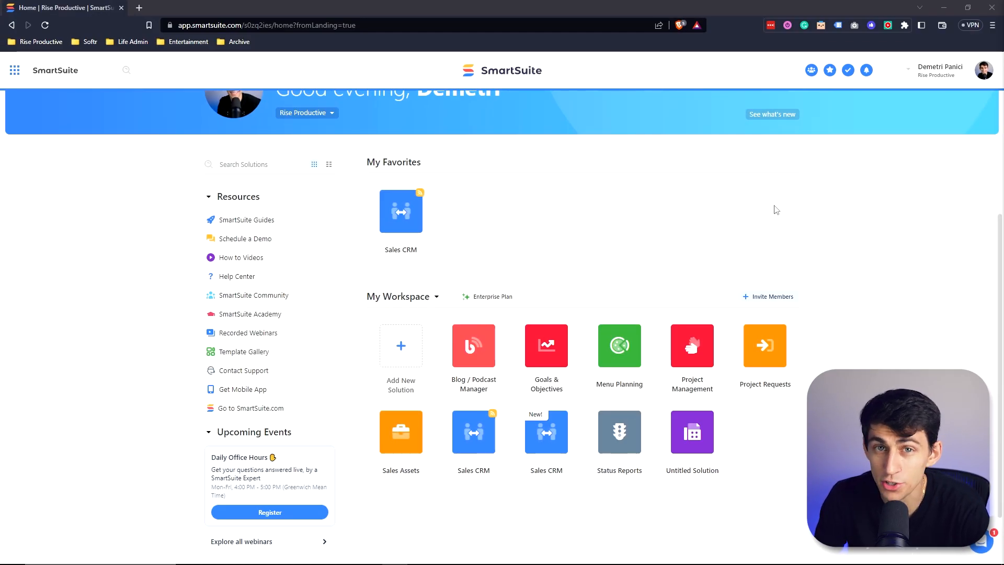
mouse_move(761, 199)
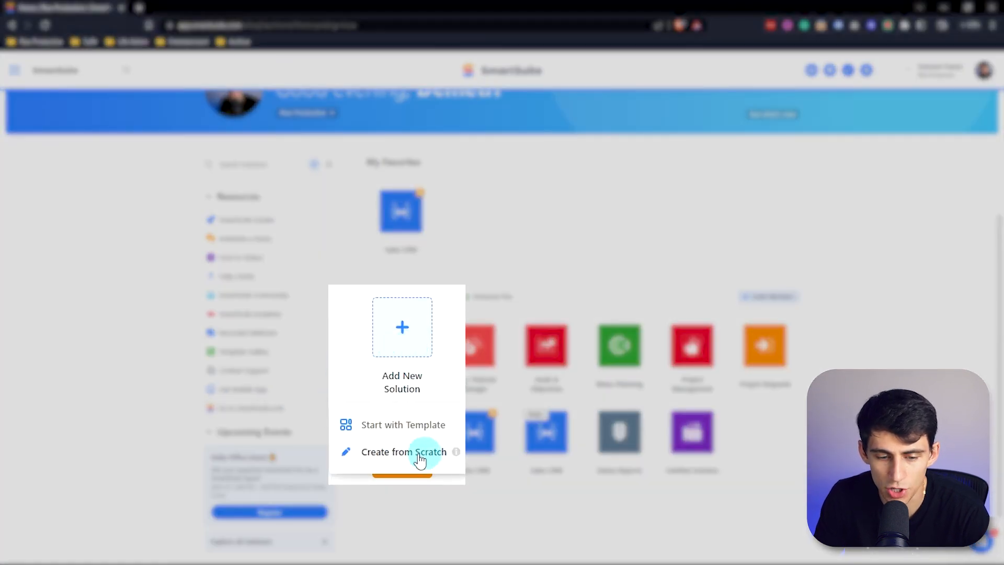
Step: Create a blank solution from scratch, landing on Untitled Solution 1's empty App 1 grid
left_click(393, 424)
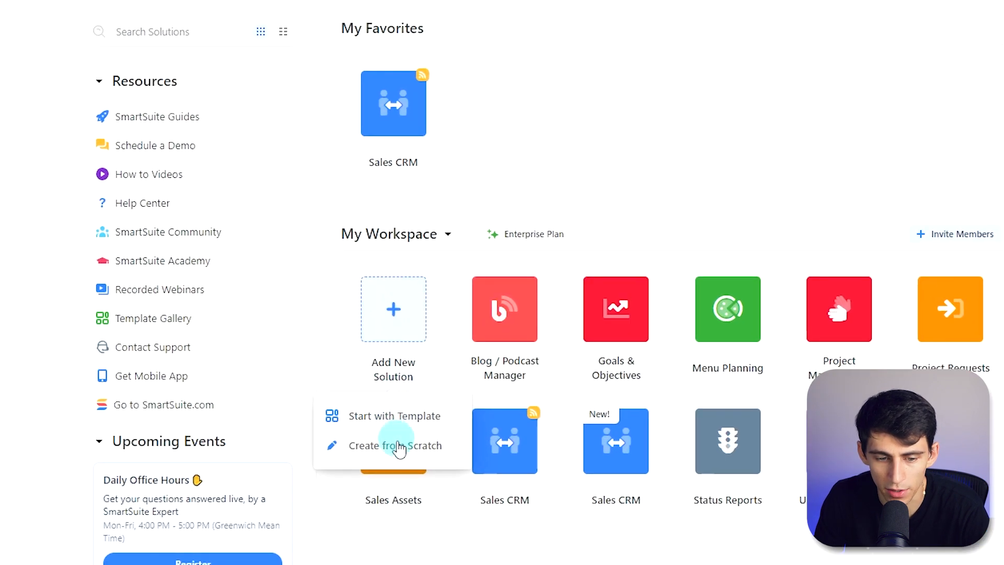
left_click(396, 446)
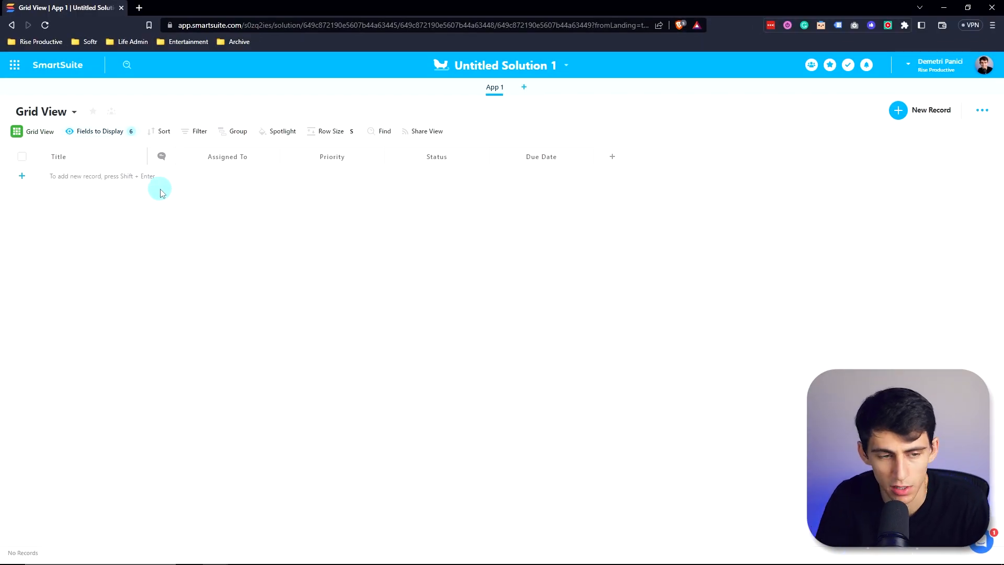
mouse_move(129, 245)
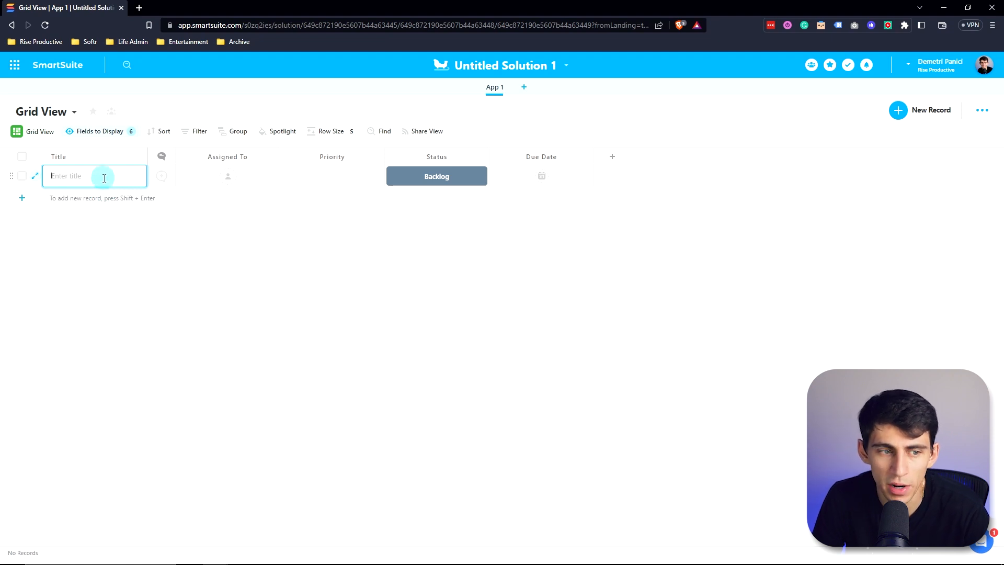
Step: Add the first record titled Example Record with default Backlog status
type("Example Record")
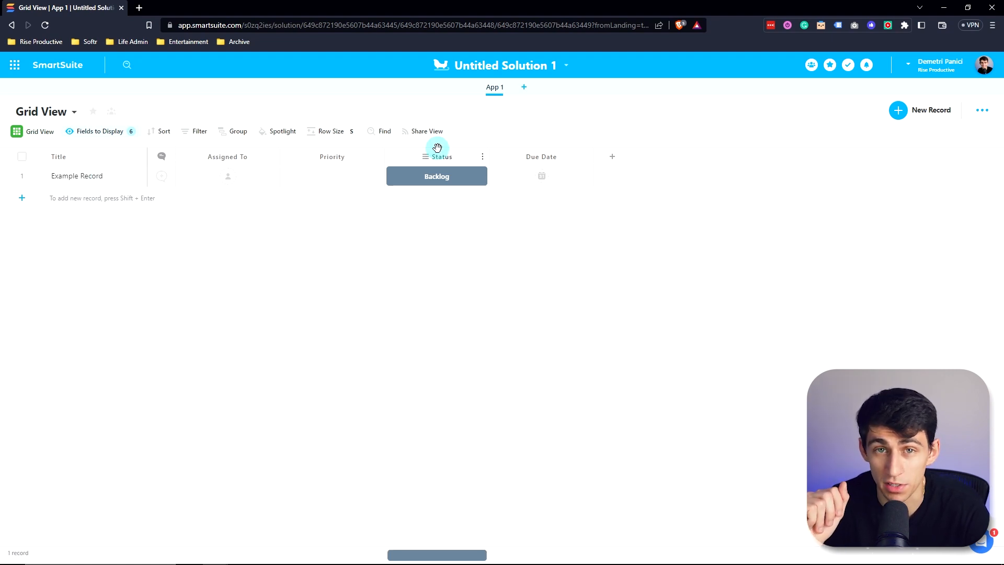
left_click(76, 176)
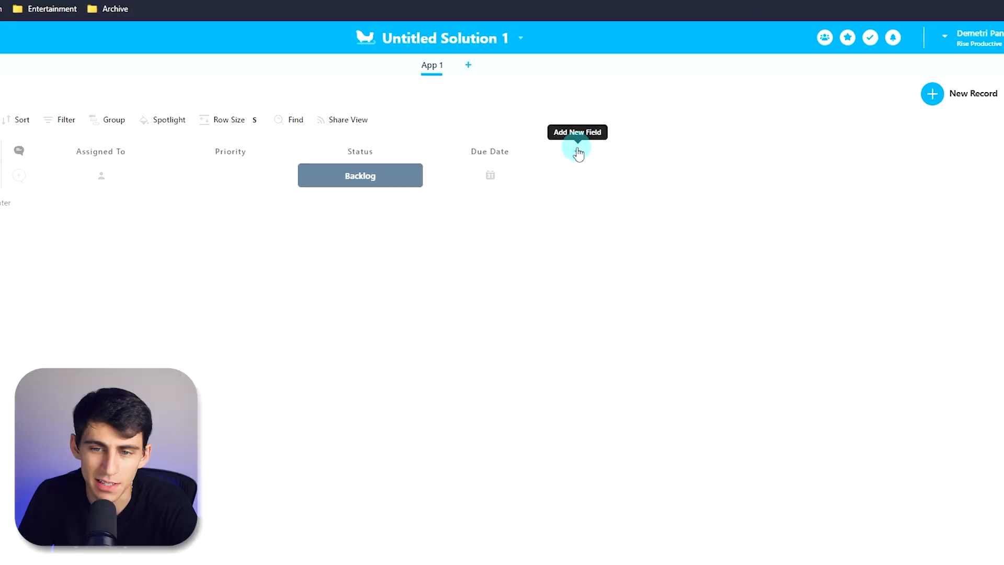
Step: Add a SmartDoc field as the seventh column of App 1's table
left_click(577, 151)
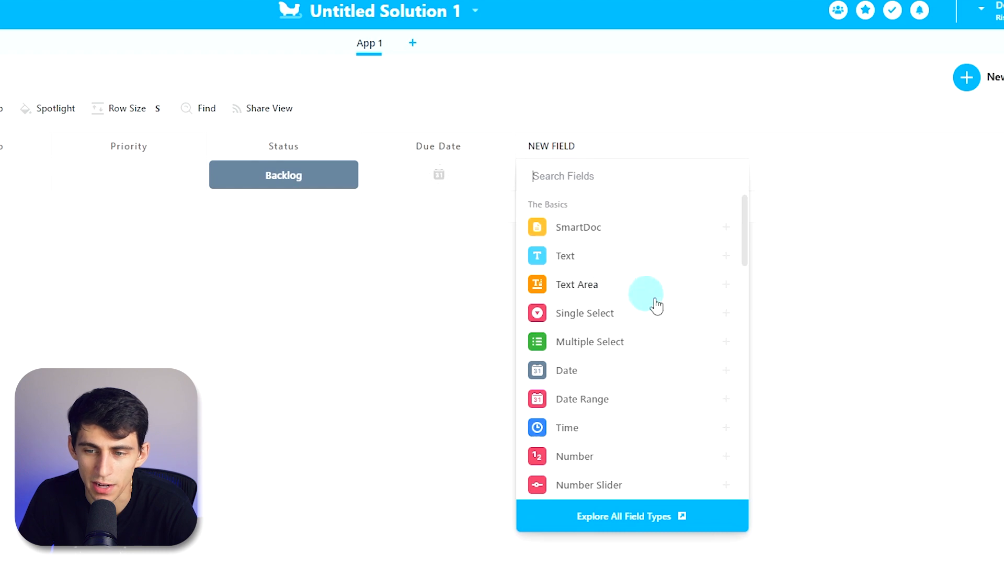
scroll("down", 3)
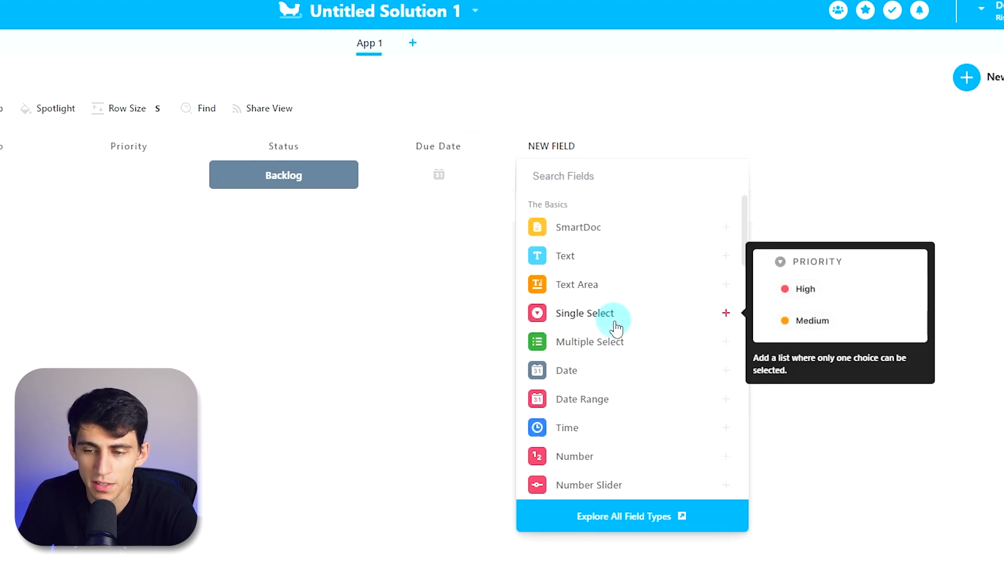
mouse_move(633, 328)
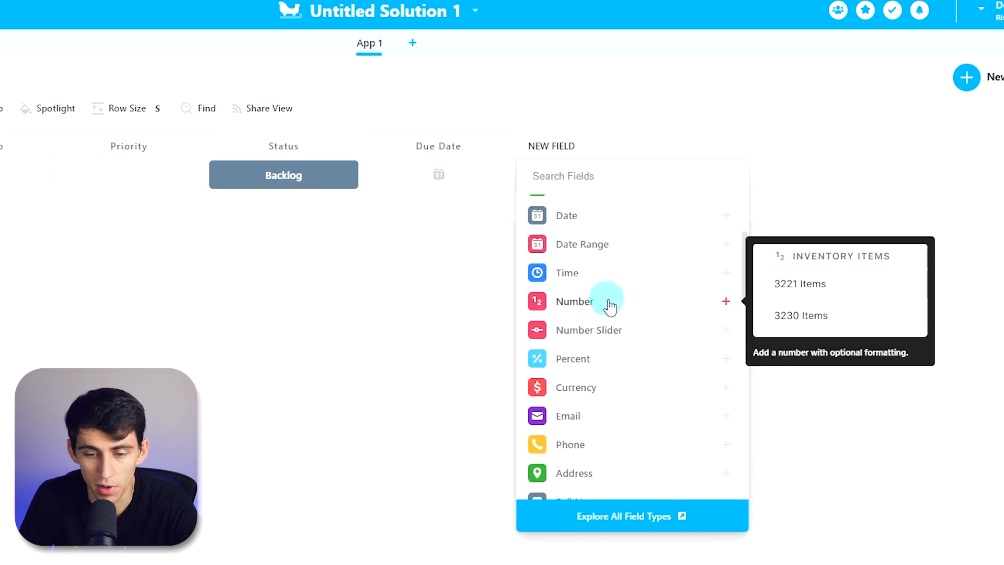
scroll("down", 3)
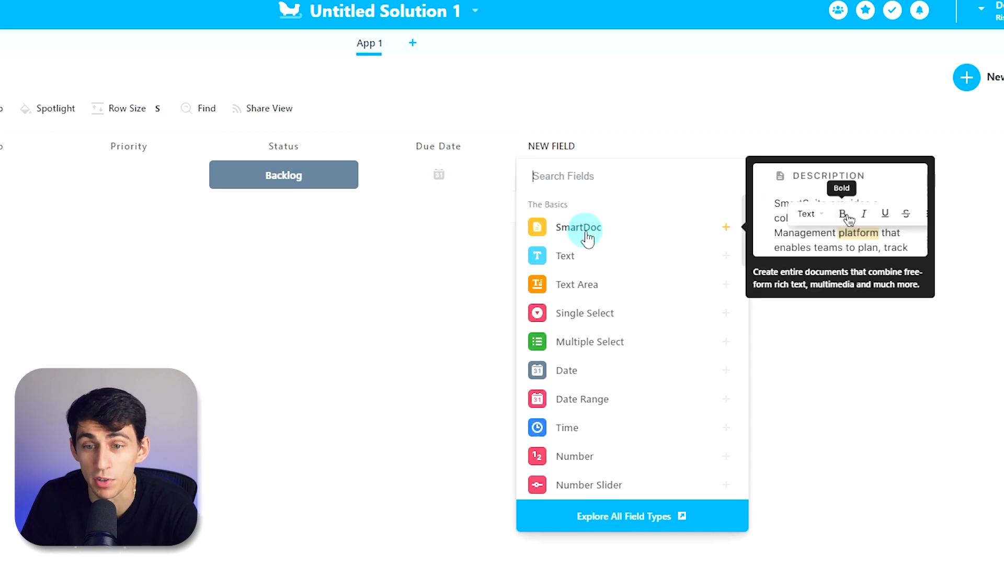
left_click(579, 228)
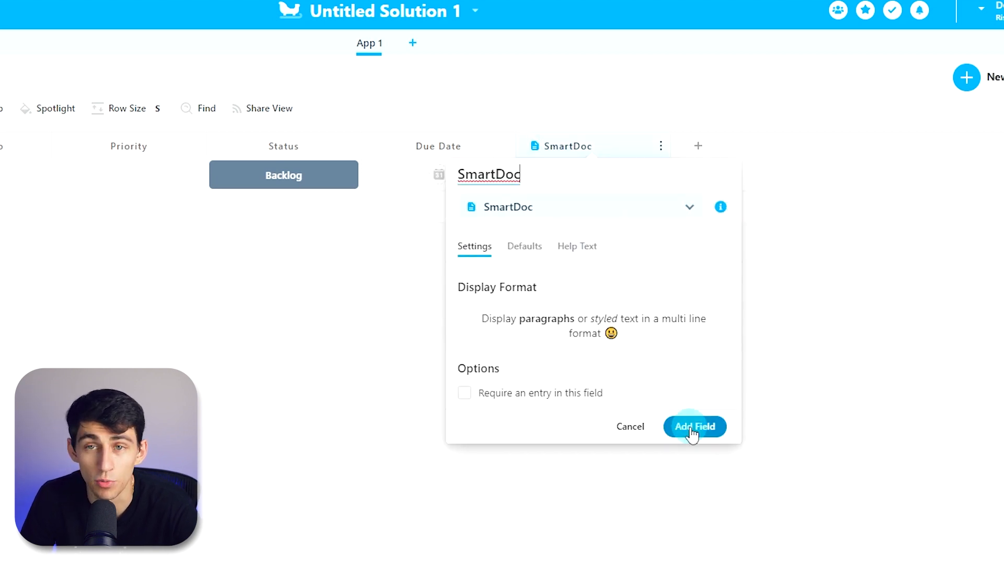
left_click(694, 426)
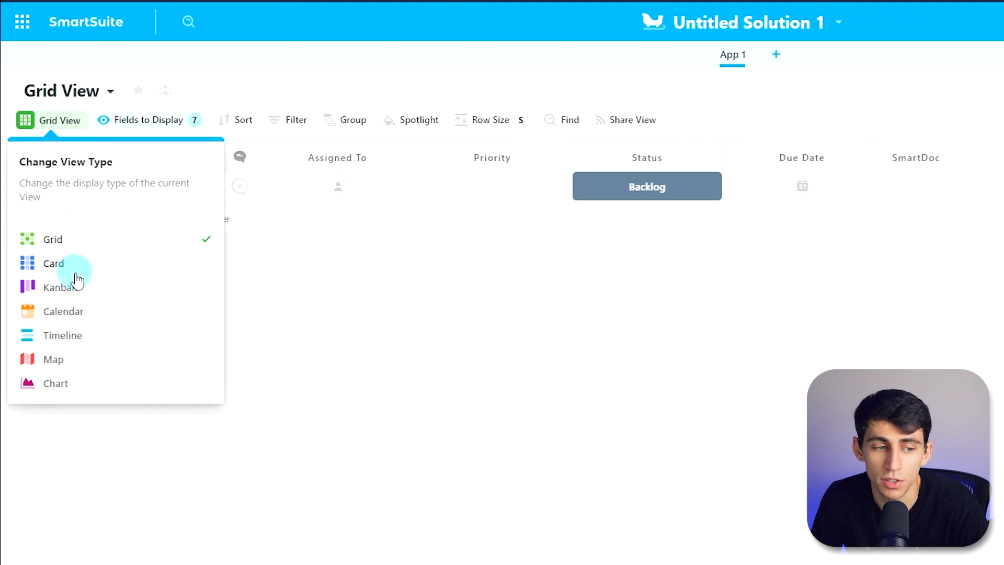
mouse_move(78, 340)
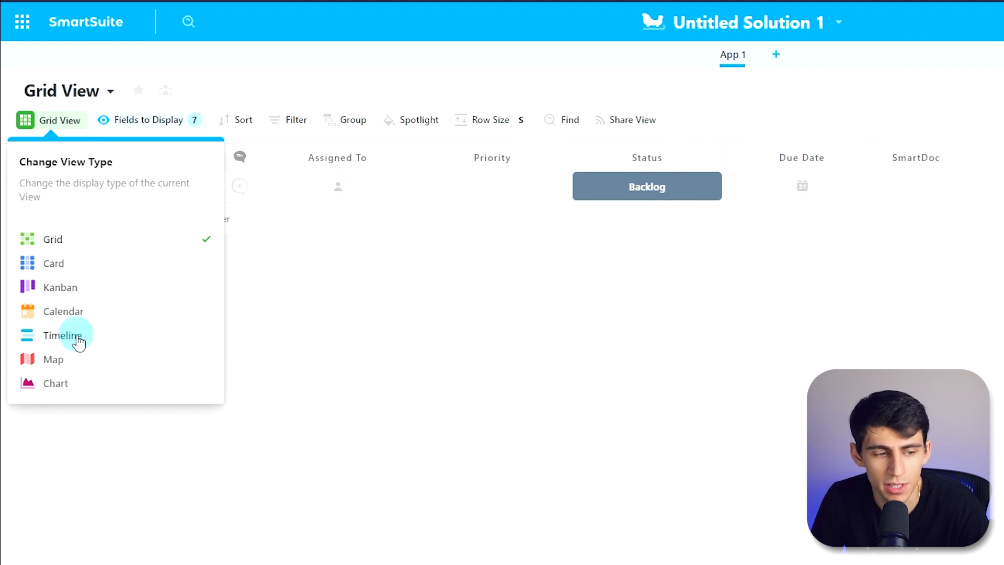
mouse_move(412, 376)
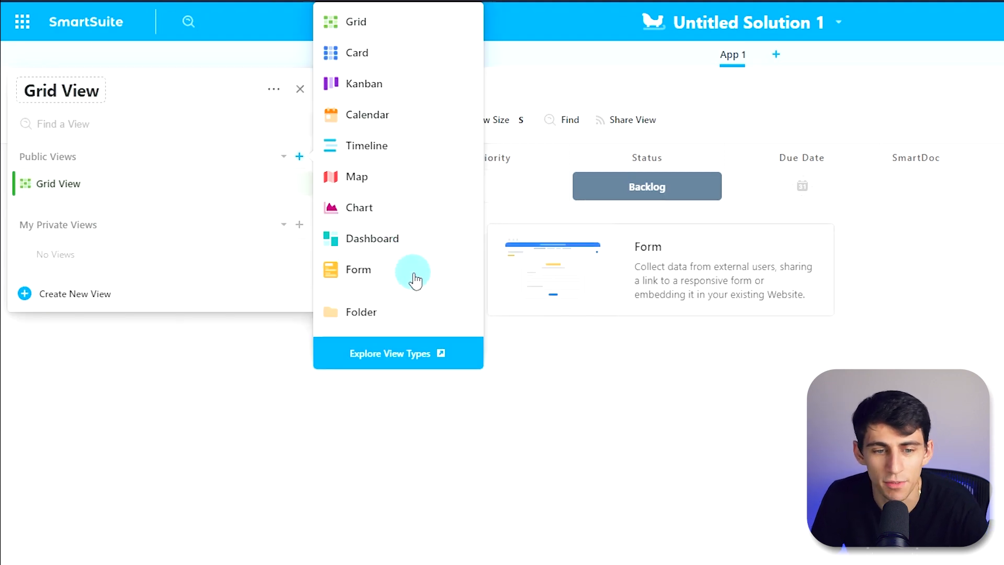
mouse_move(422, 315)
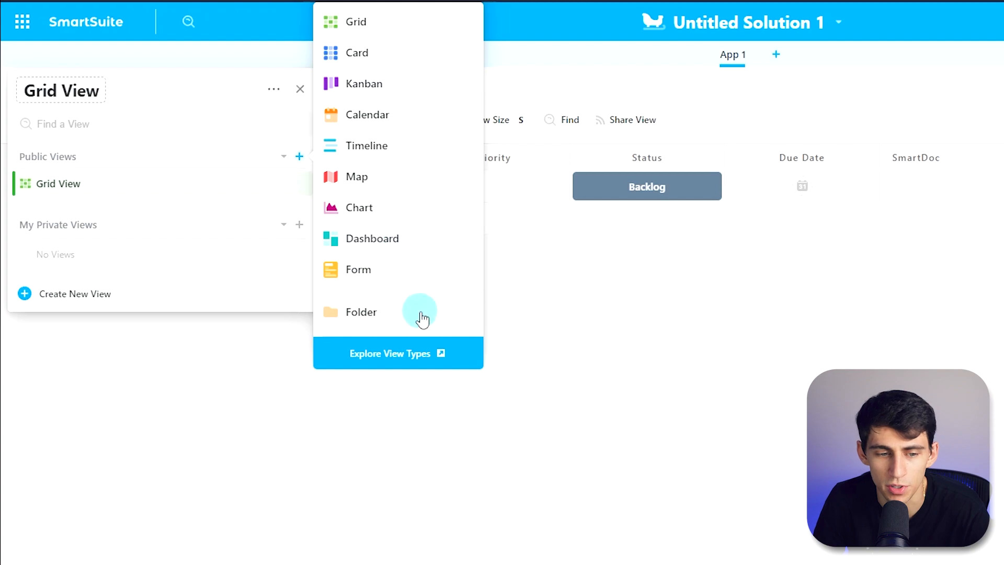
Step: Create a Card View of the records, then switch back to Grid View
left_click(356, 52)
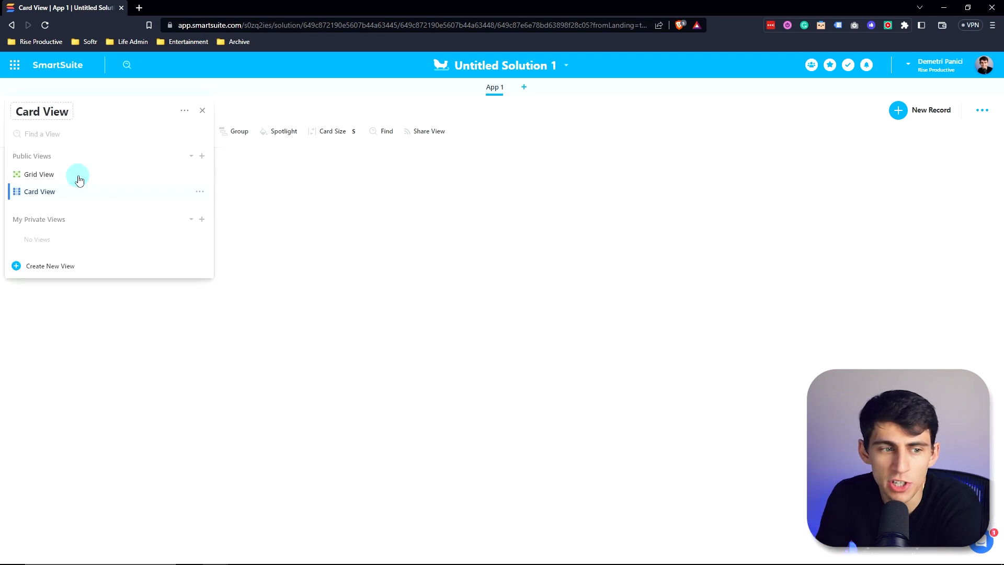
left_click(40, 173)
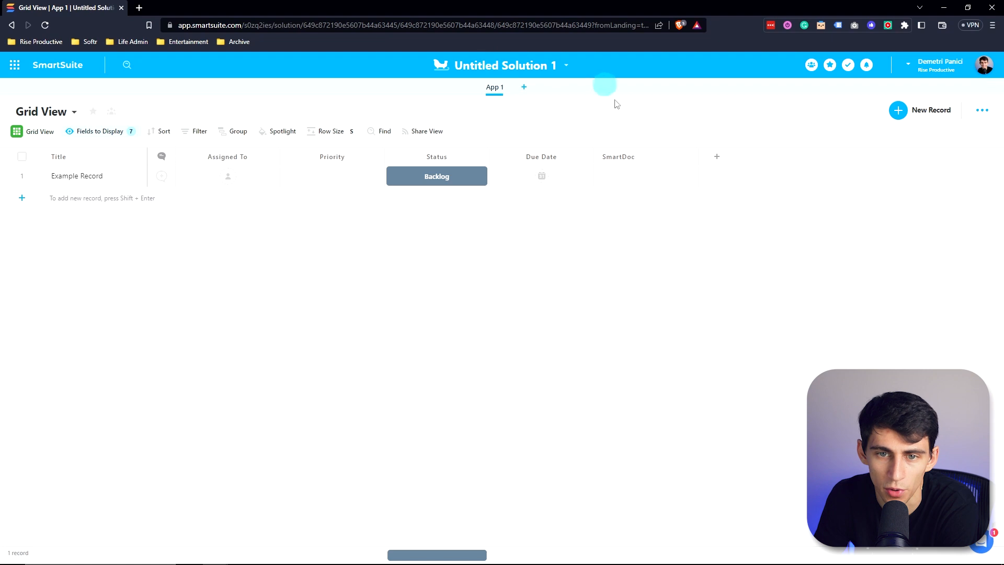
Step: Expand Example Record, check its follow settings and show its empty comments panel
left_click(76, 176)
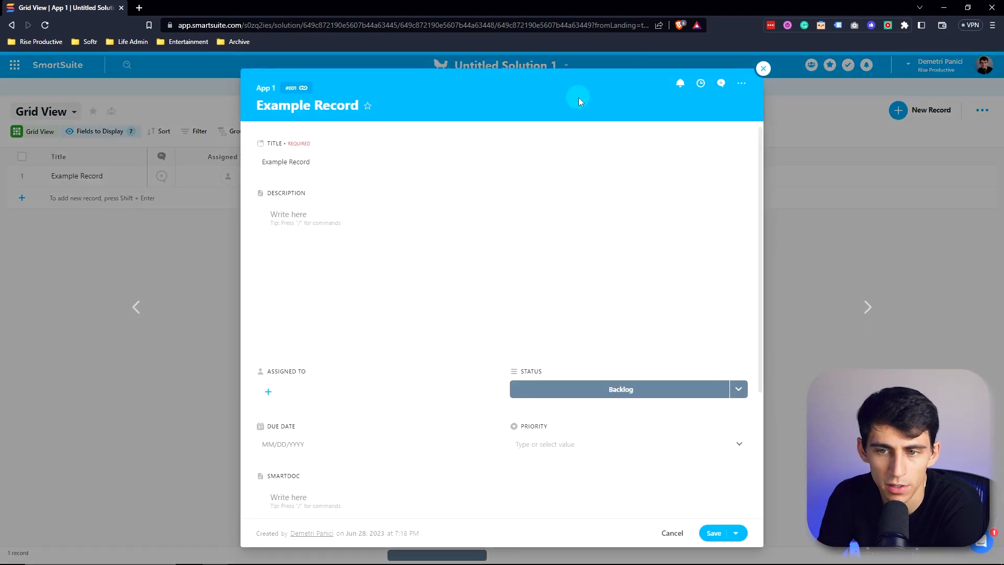
mouse_move(700, 84)
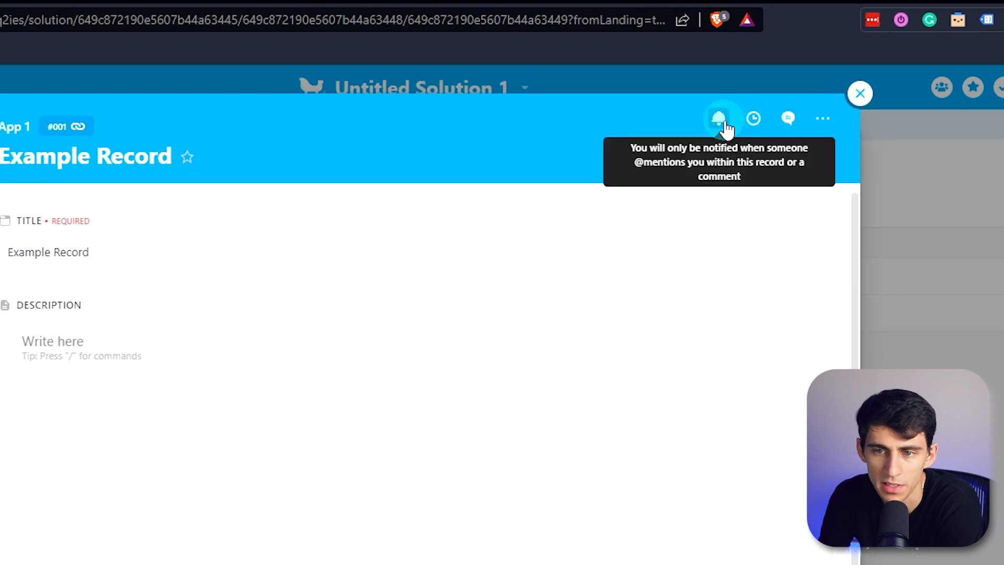
left_click(718, 117)
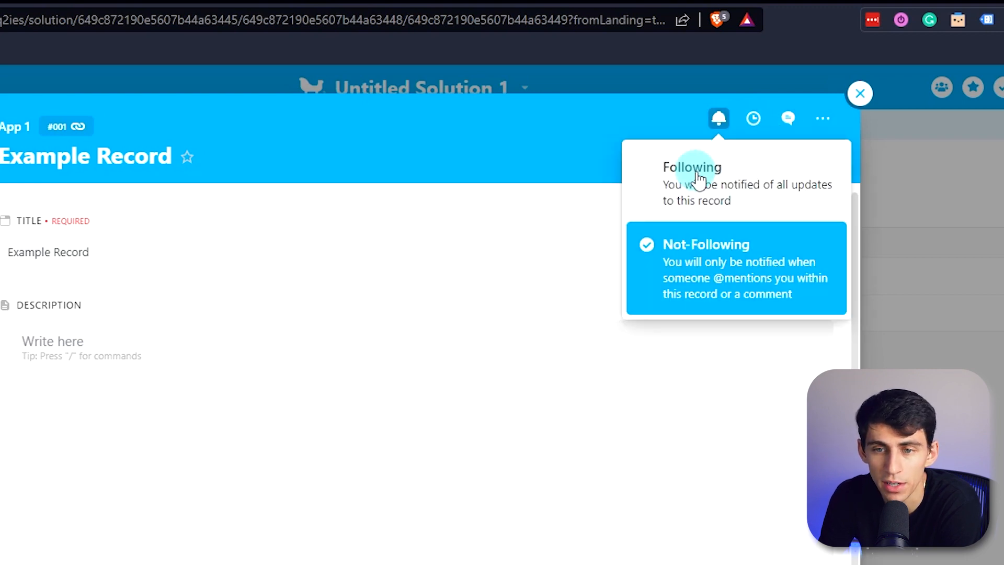
mouse_move(780, 156)
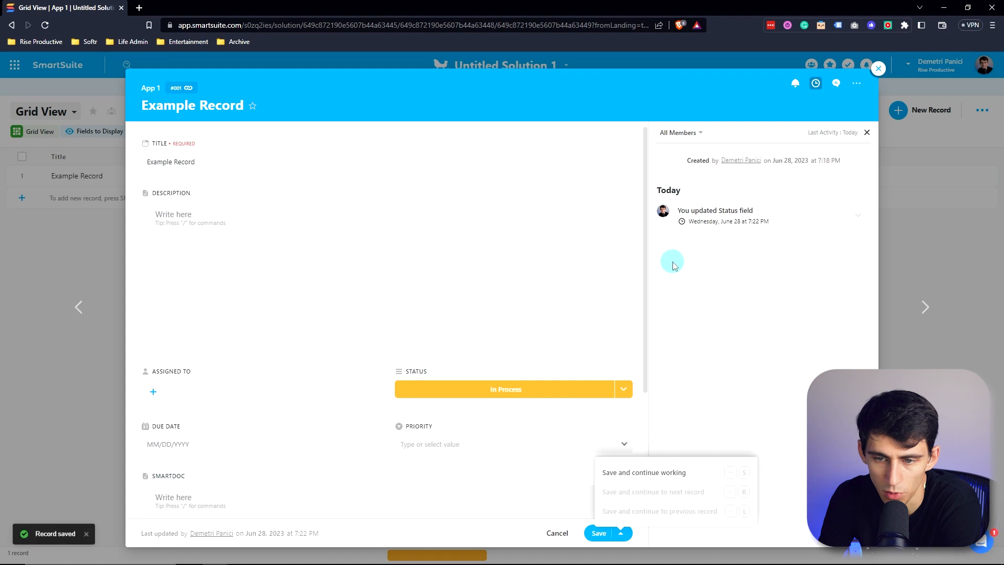
left_click(836, 83)
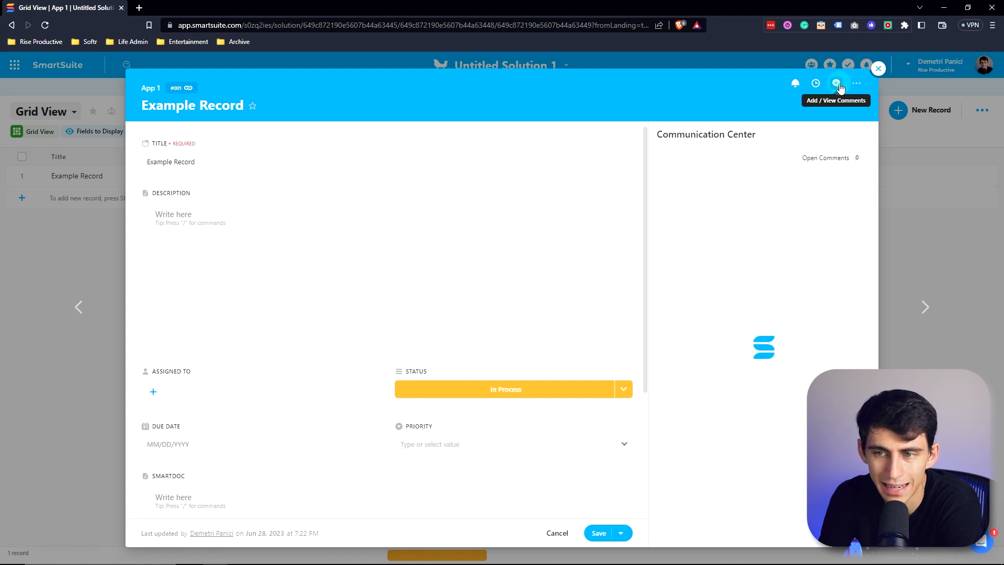
left_click(839, 83)
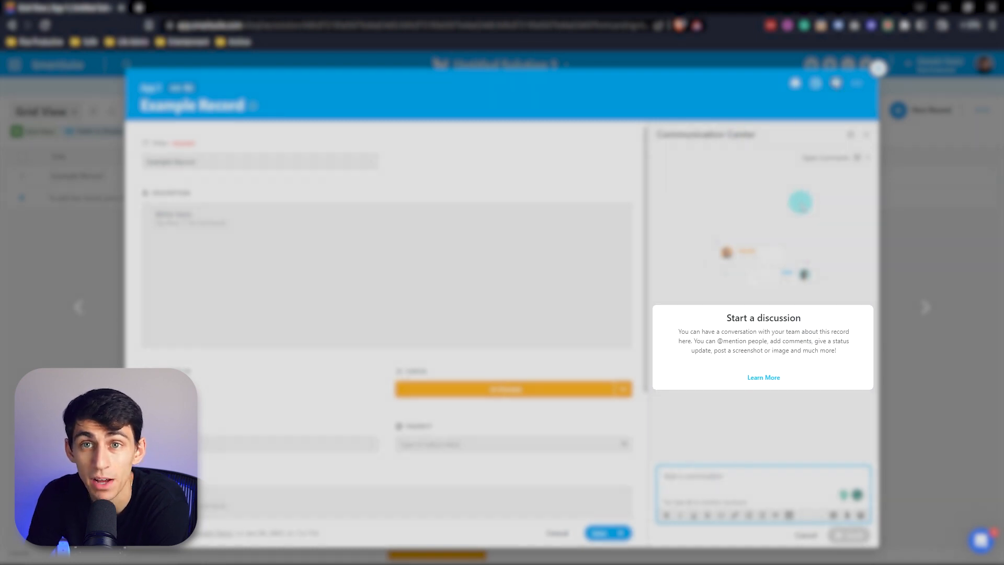
left_click(832, 77)
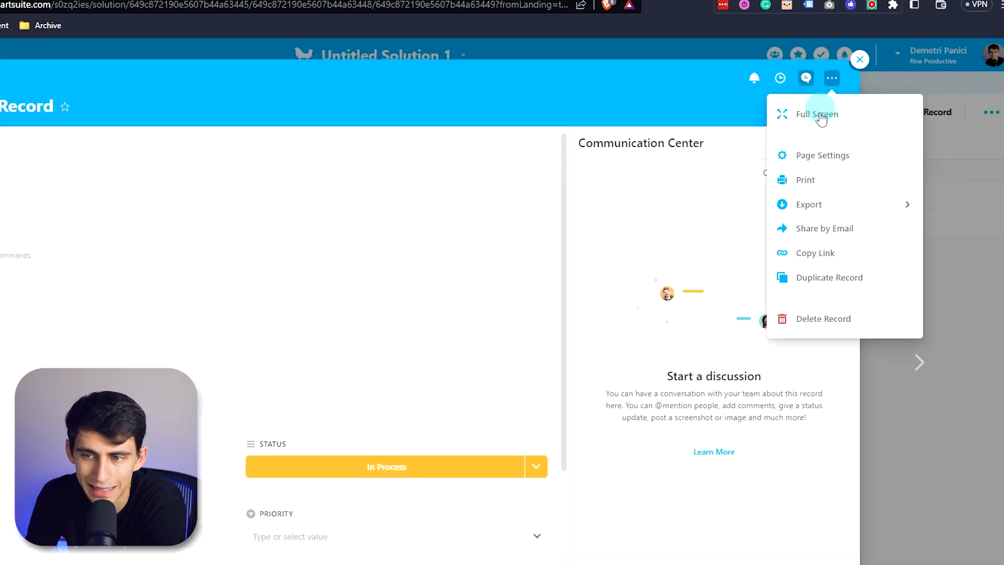
left_click(822, 154)
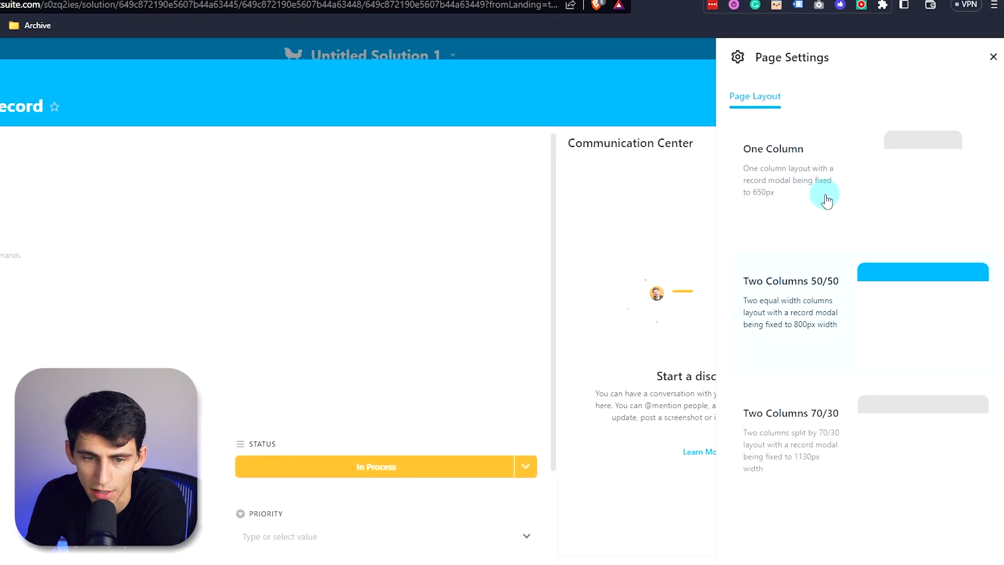
left_click(824, 198)
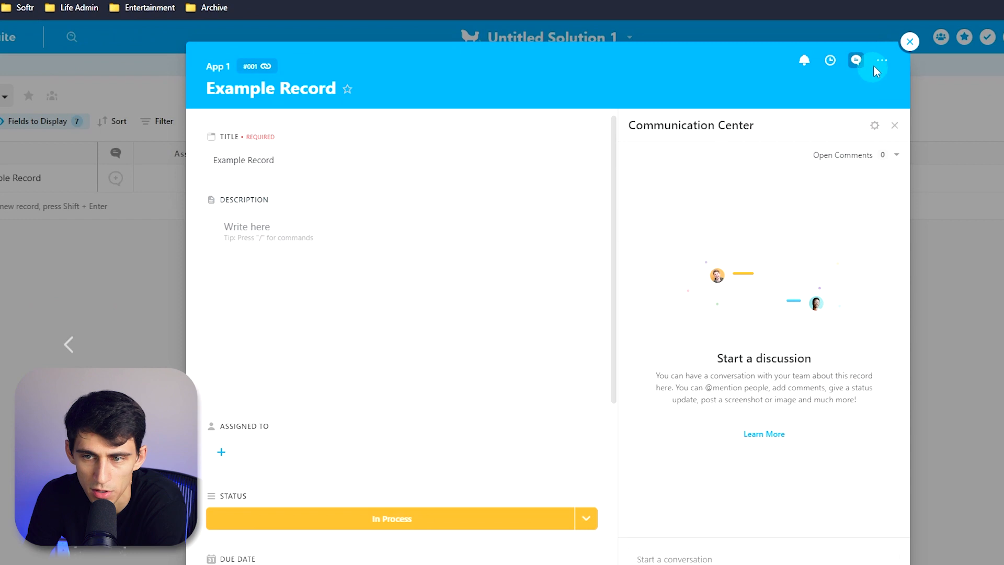
left_click(880, 61)
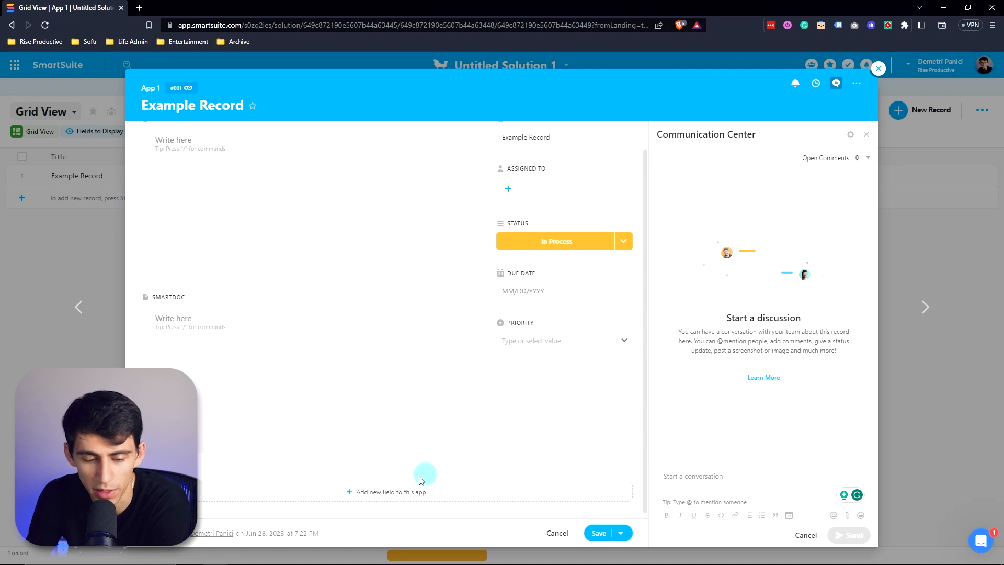
Step: Browse the add-field list, then close Example Record back to App 1's grid
left_click(389, 491)
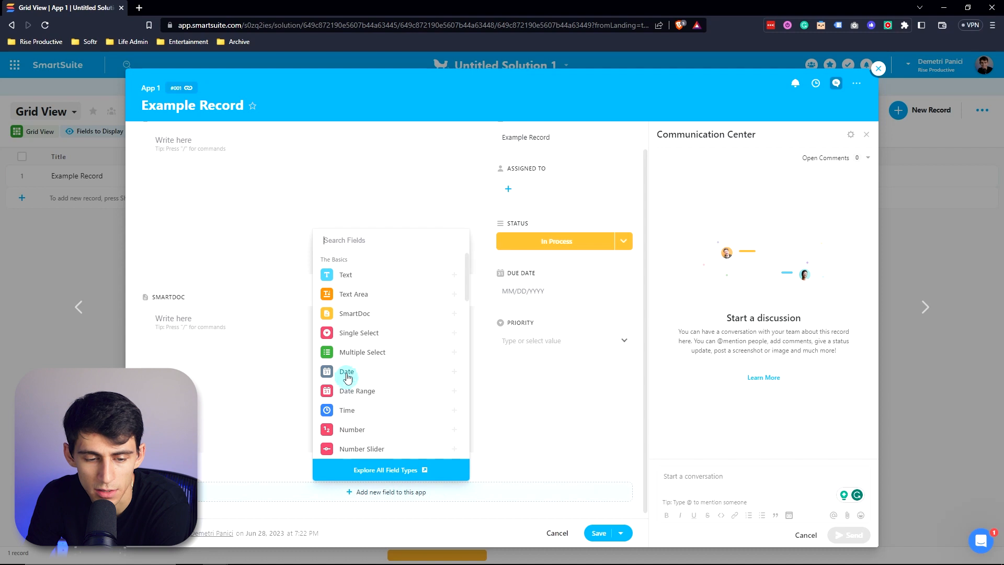
left_click(346, 372)
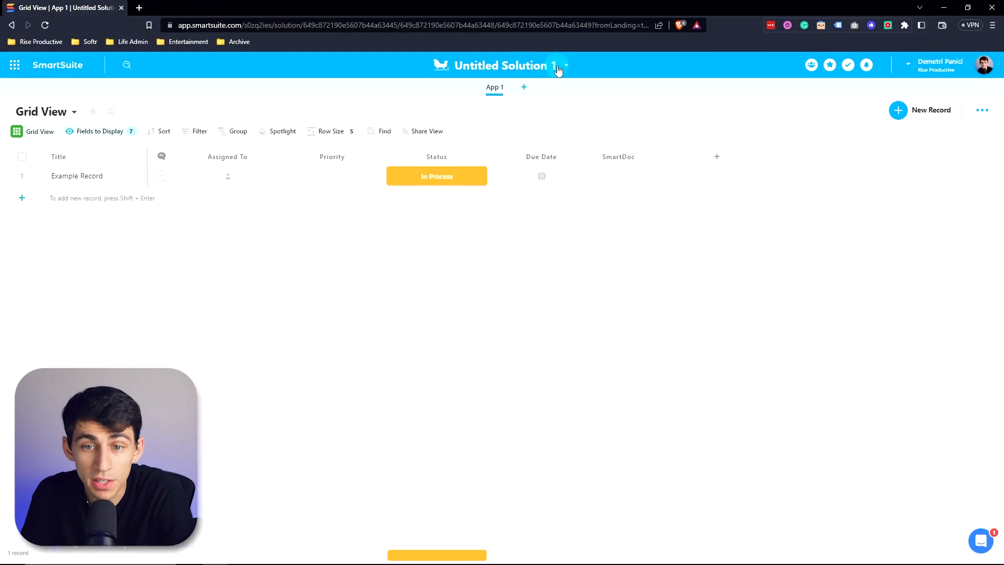
Step: Rename the untitled solution to Project Manager
left_click(565, 64)
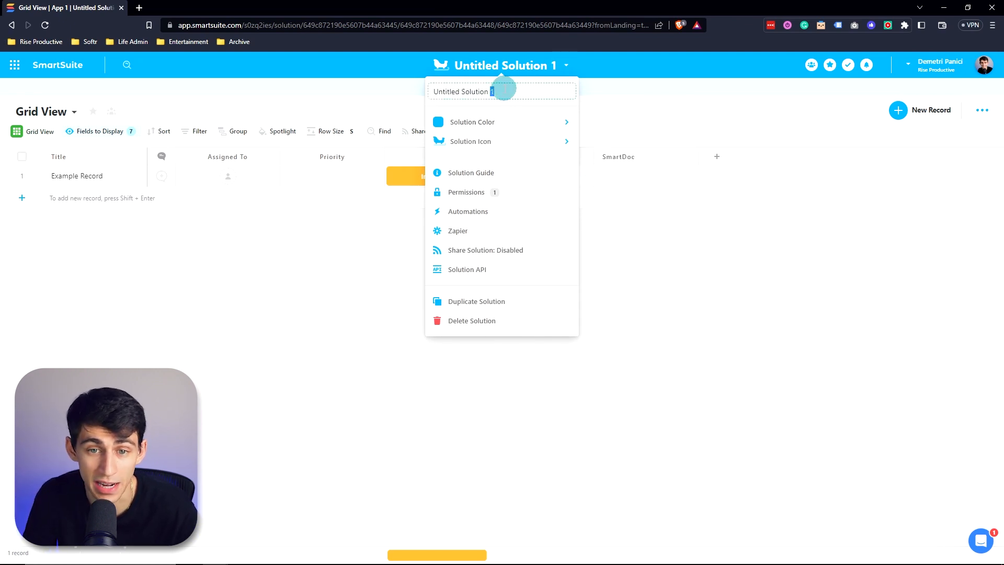
type("Project Manager")
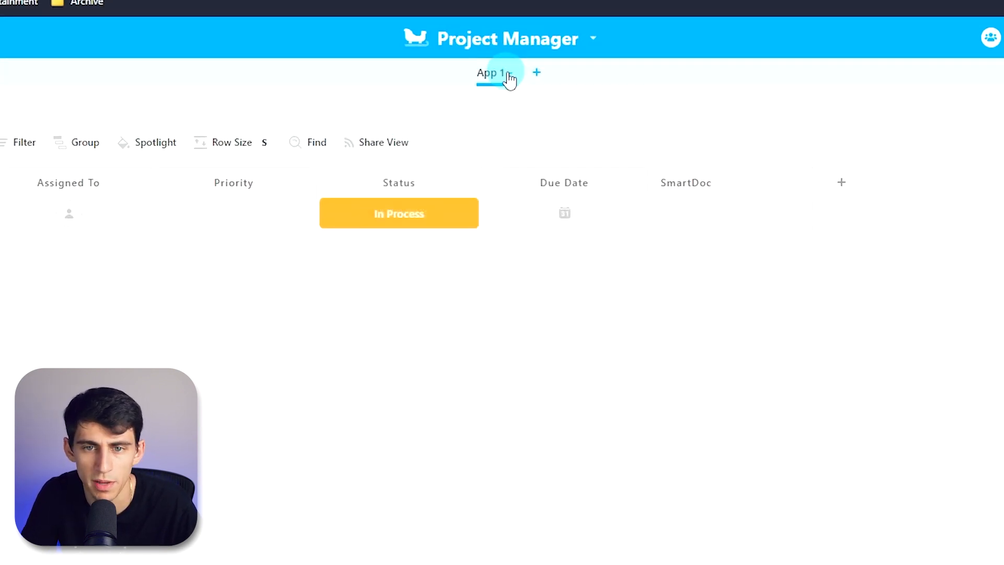
left_click(593, 39)
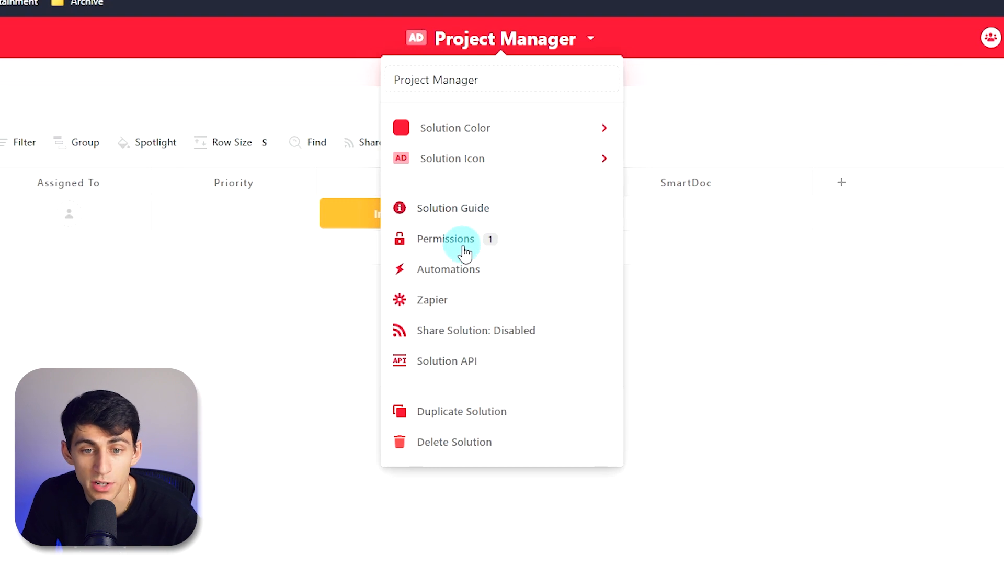
mouse_move(452, 278)
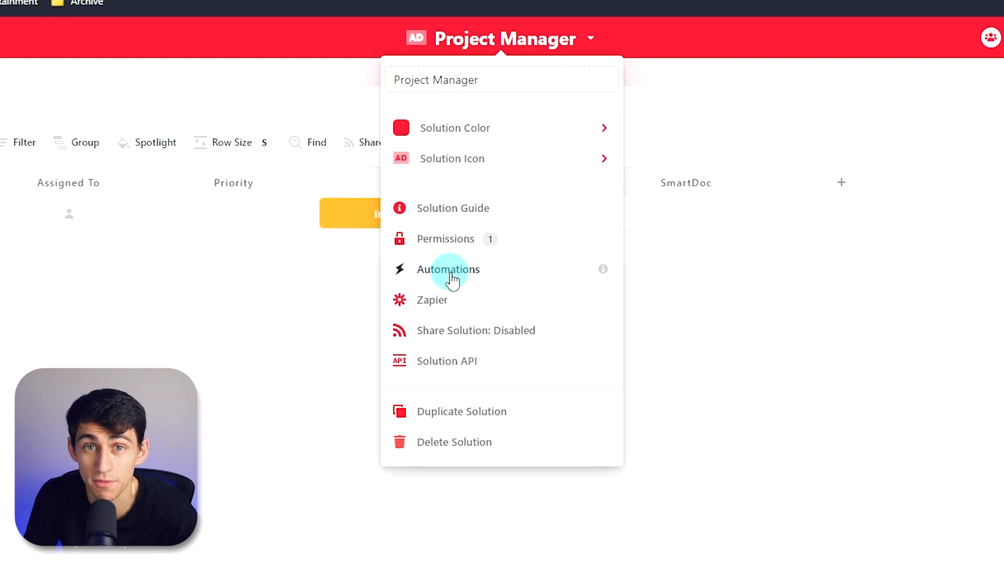
mouse_move(473, 309)
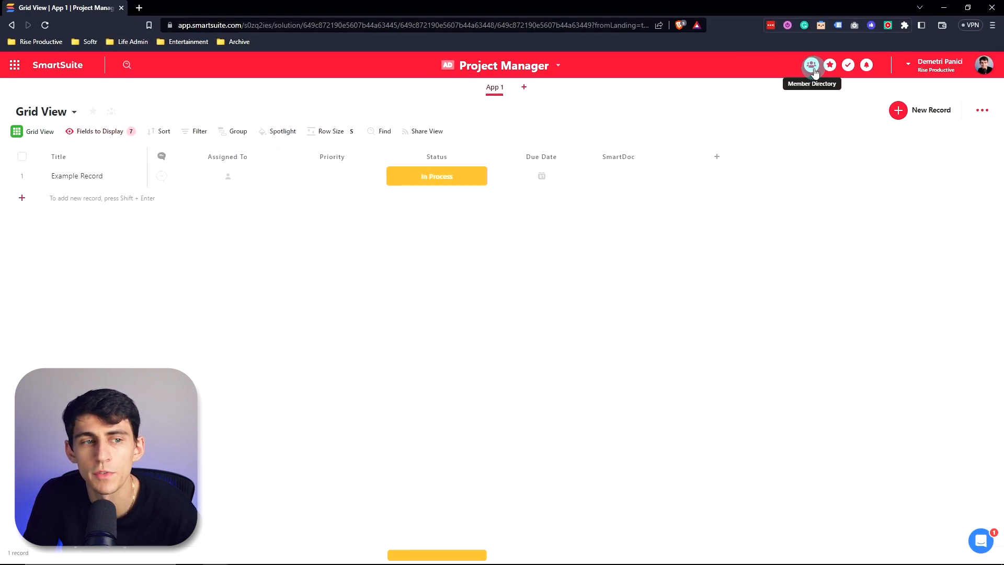
Step: Return to the workspace home and briefly view the Member Directory
left_click(15, 69)
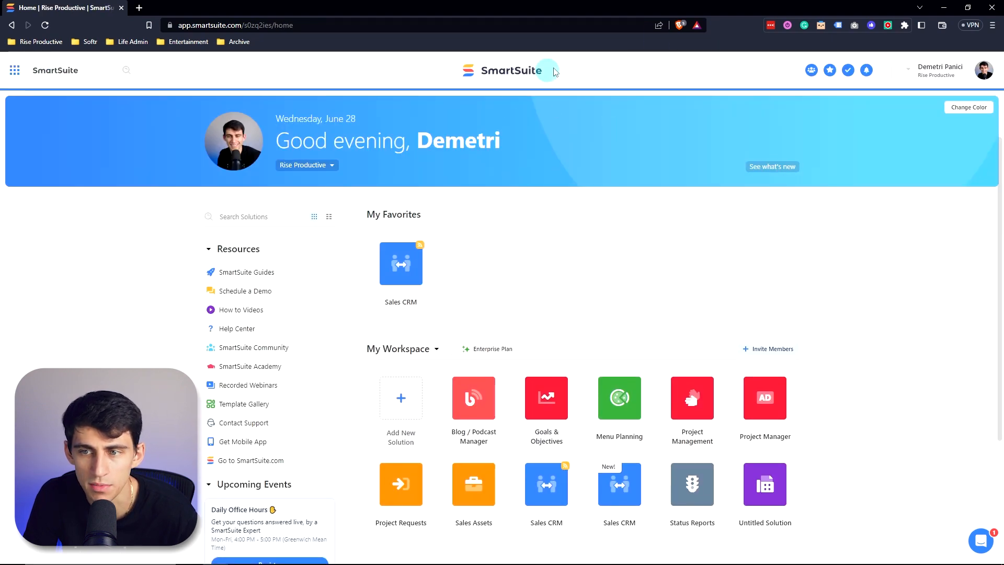
mouse_move(797, 82)
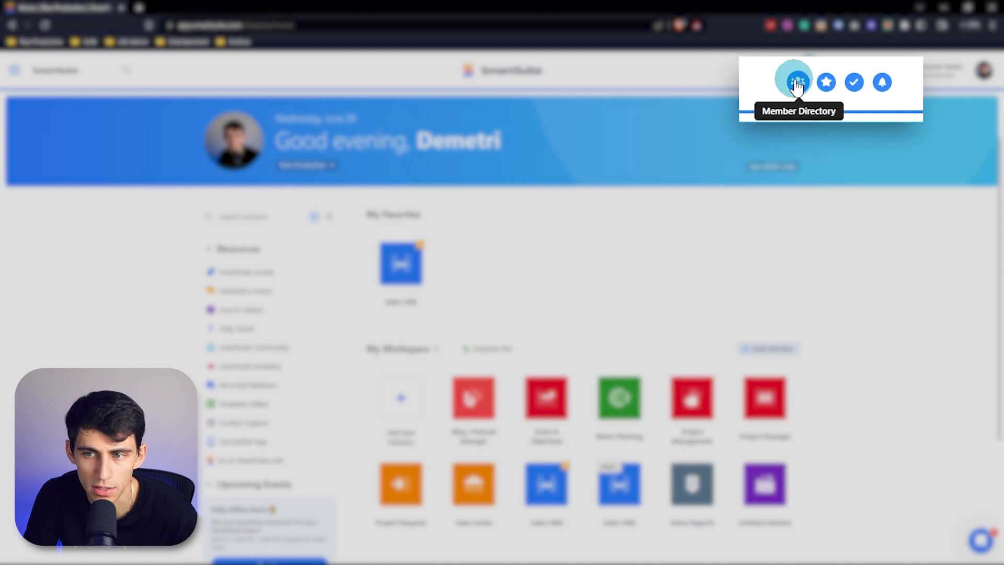
left_click(797, 82)
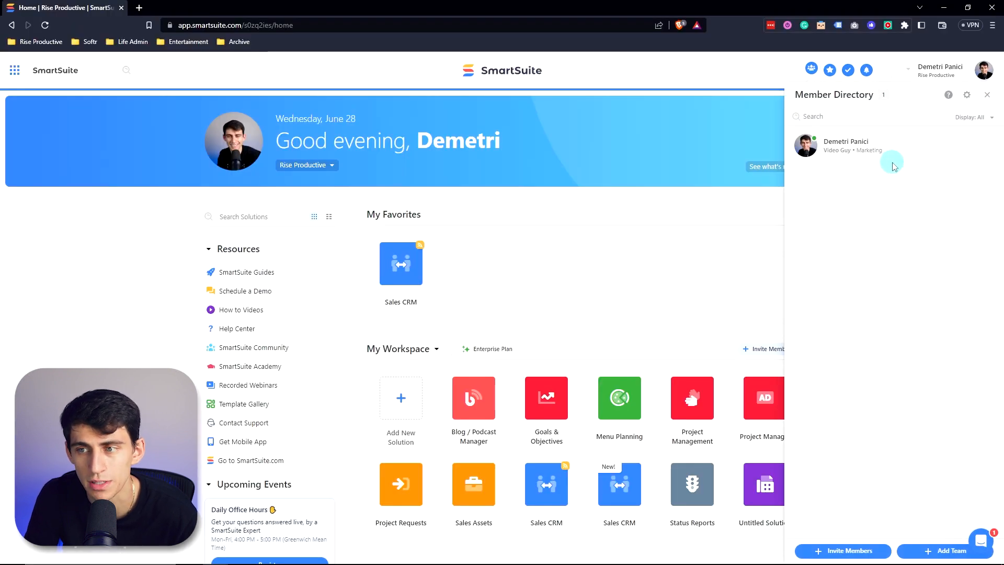
left_click(987, 94)
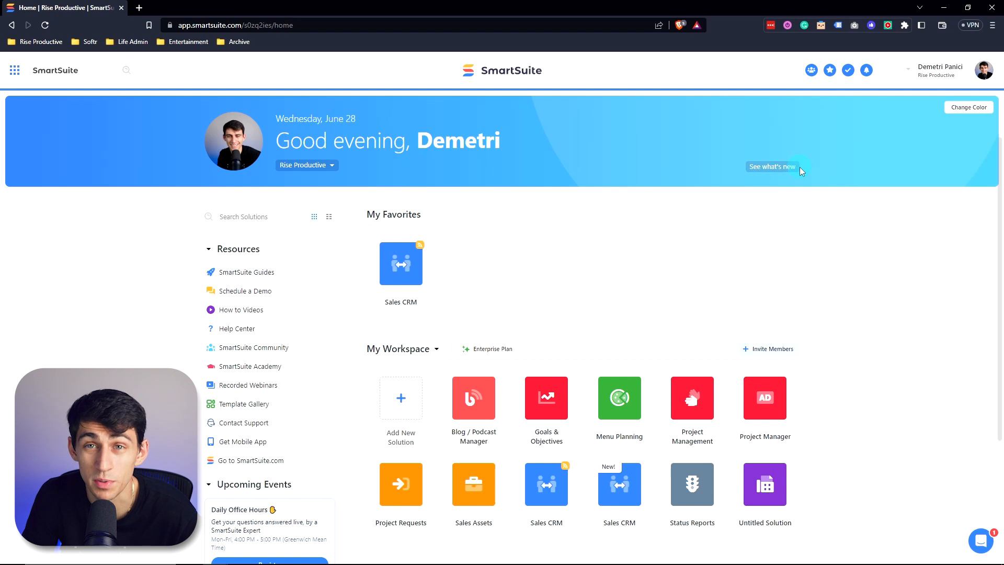
left_click(831, 69)
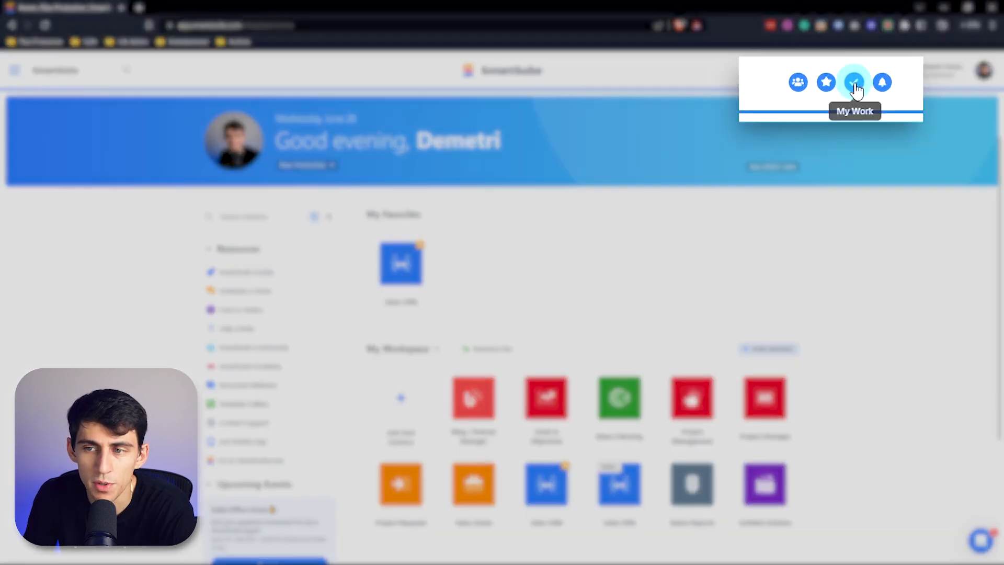
Step: Review My Work assignments with Group By set to None, then close the list
left_click(853, 82)
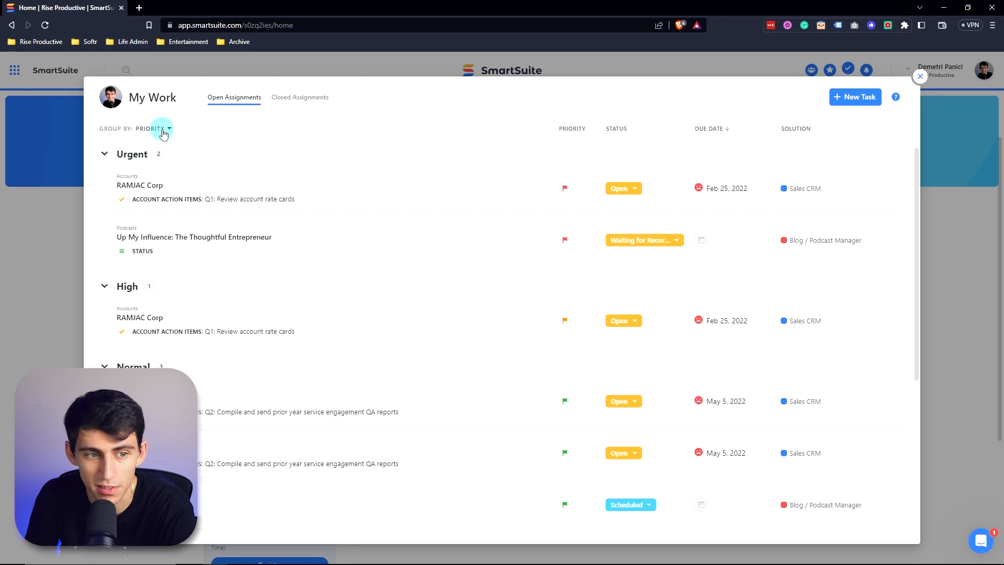
left_click(163, 130)
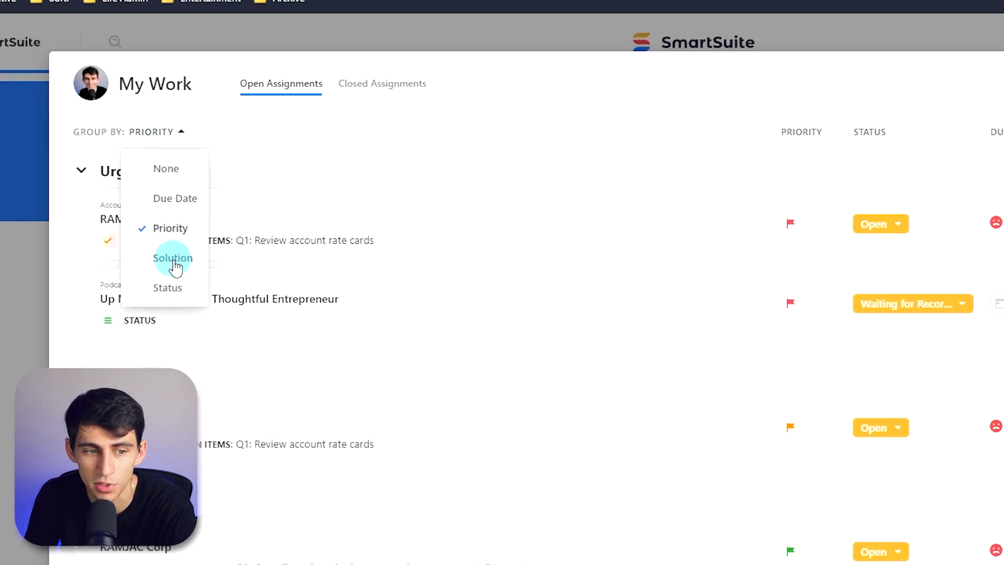
left_click(167, 287)
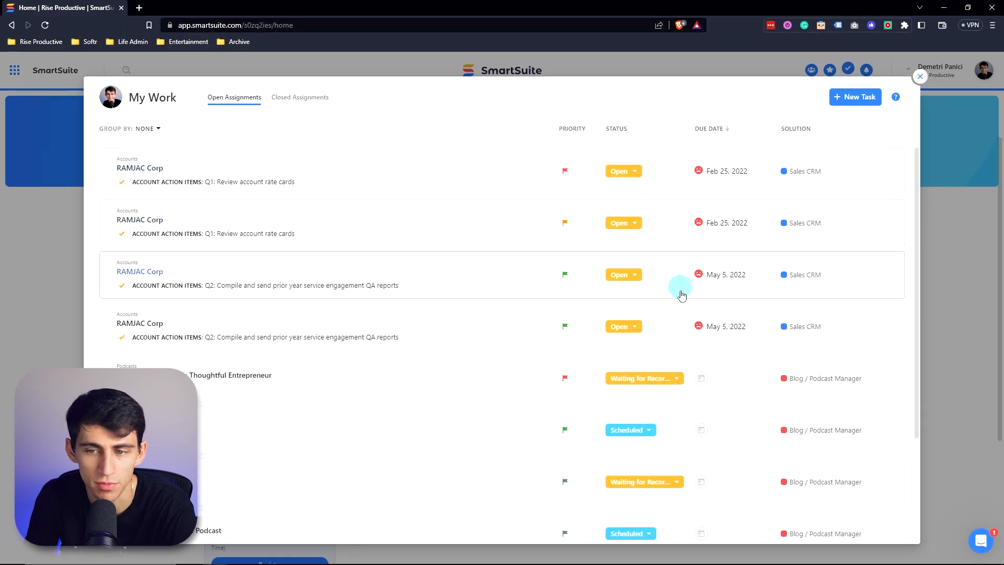
scroll("down", 3)
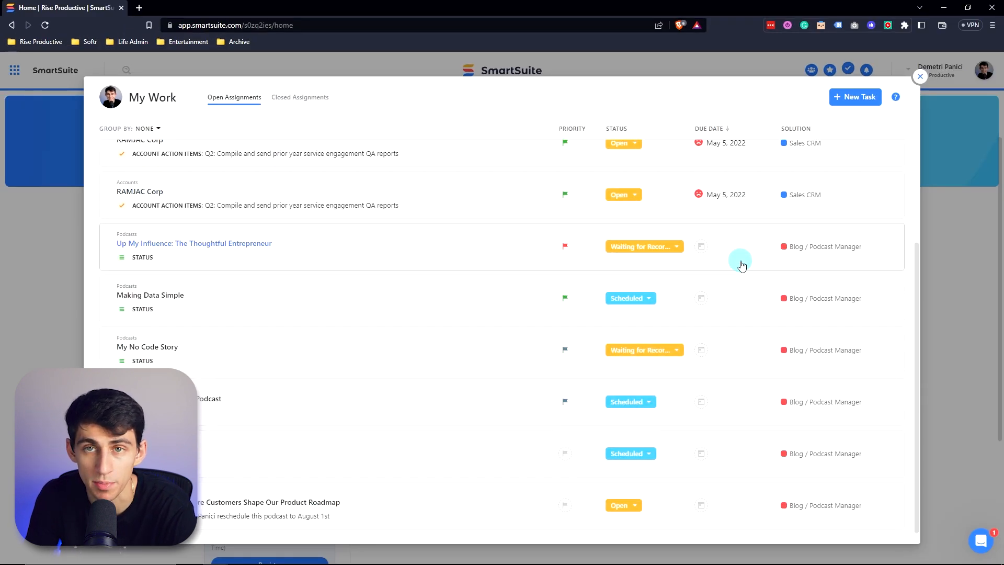
left_click(866, 69)
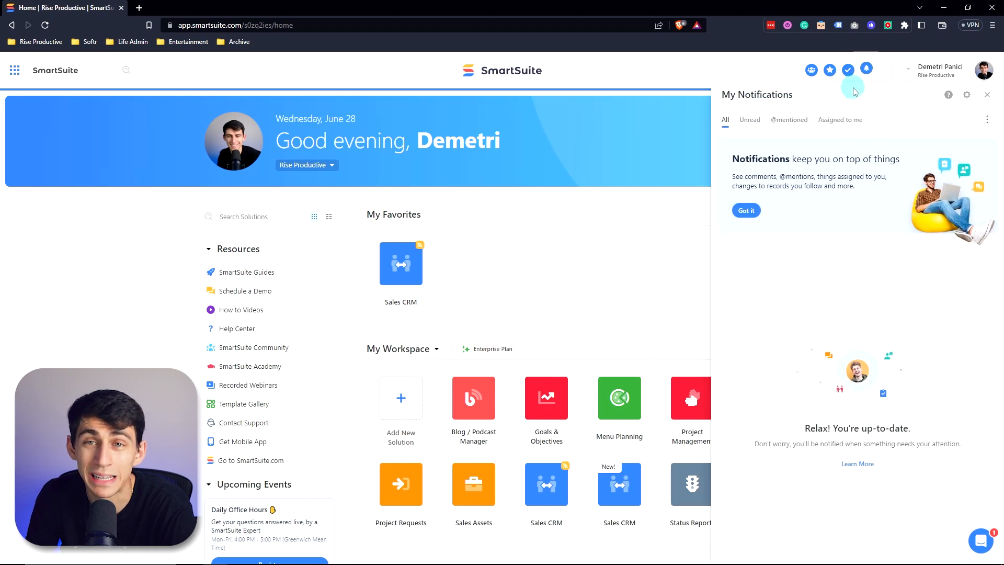
mouse_move(802, 41)
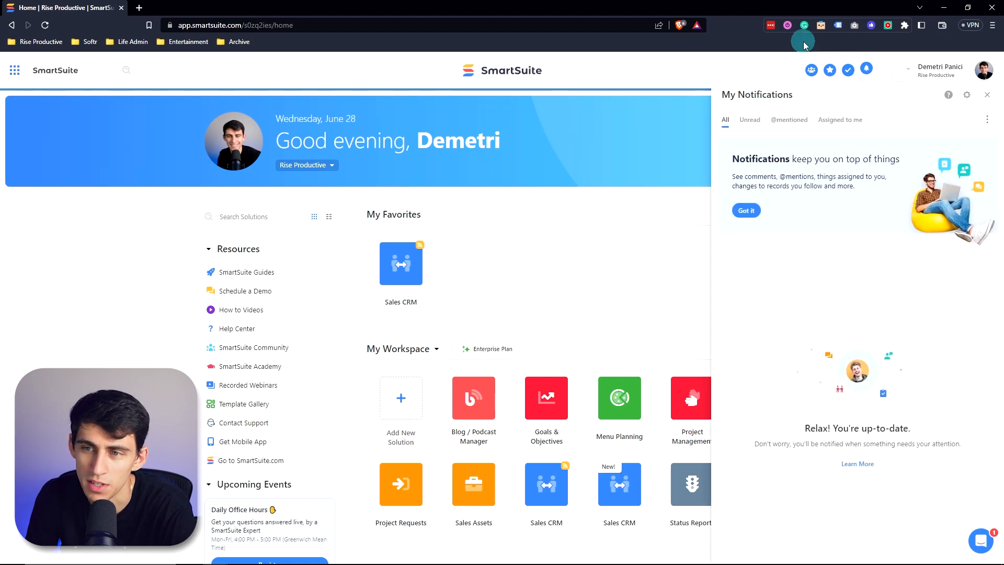
left_click(988, 95)
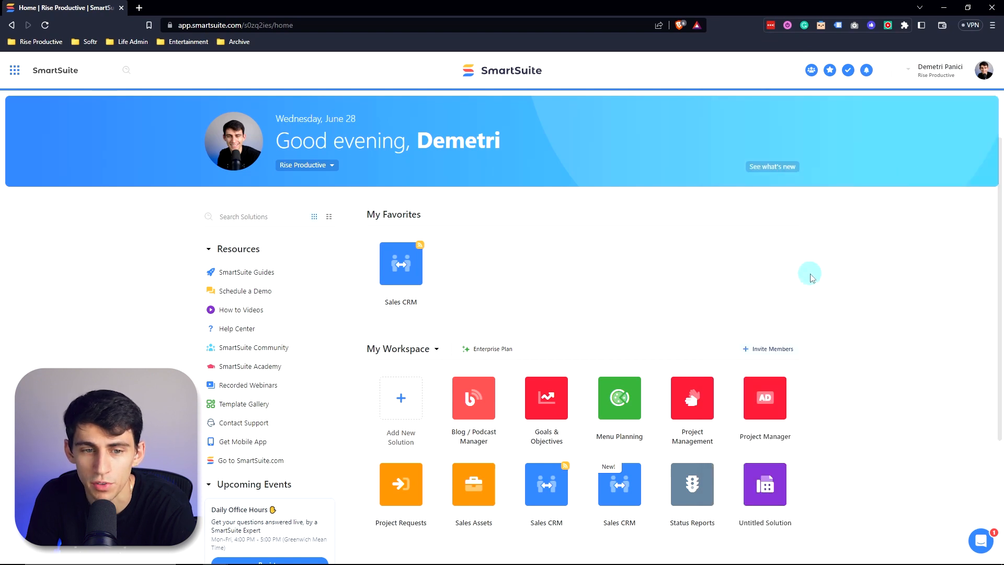
left_click(866, 69)
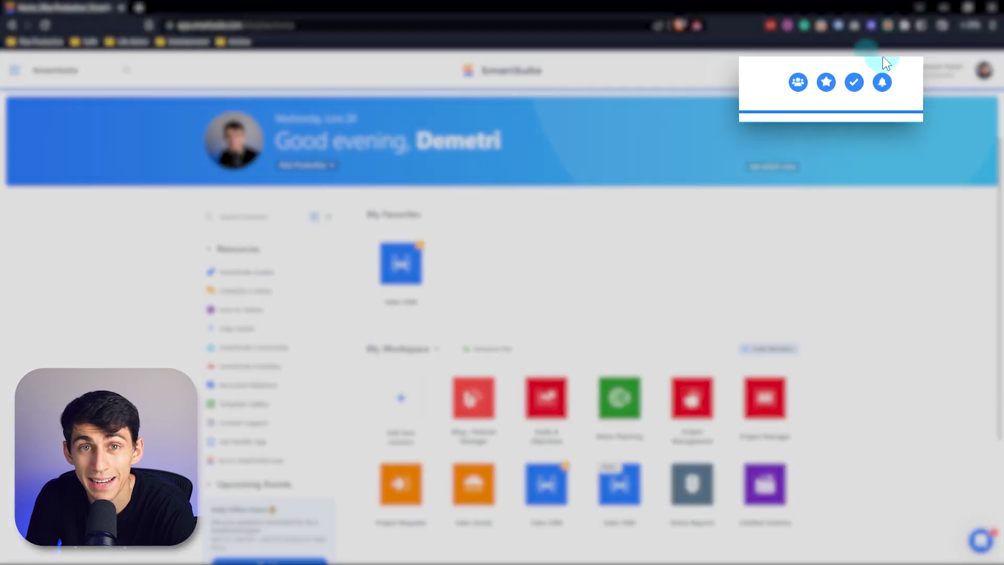
left_click(882, 82)
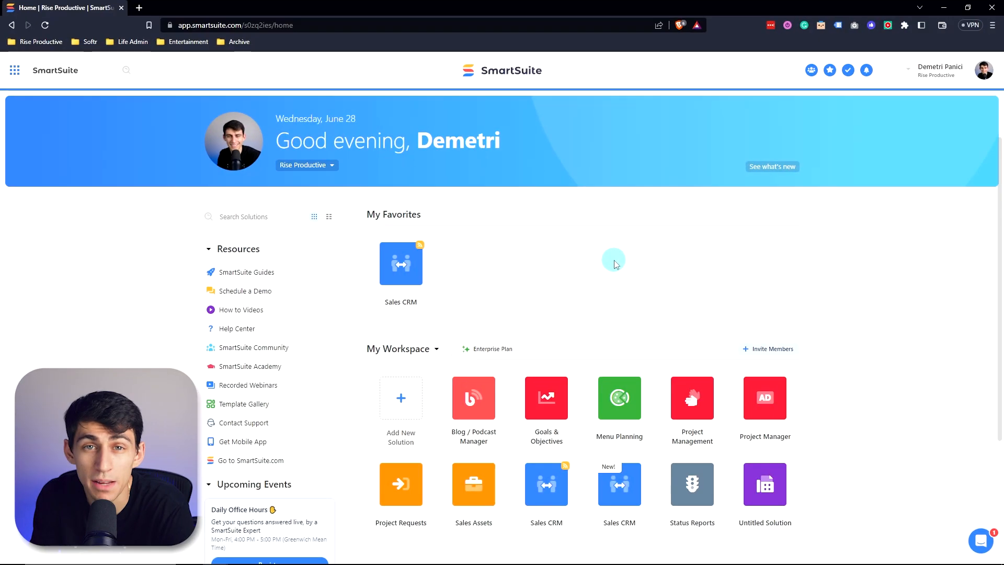
mouse_move(941, 519)
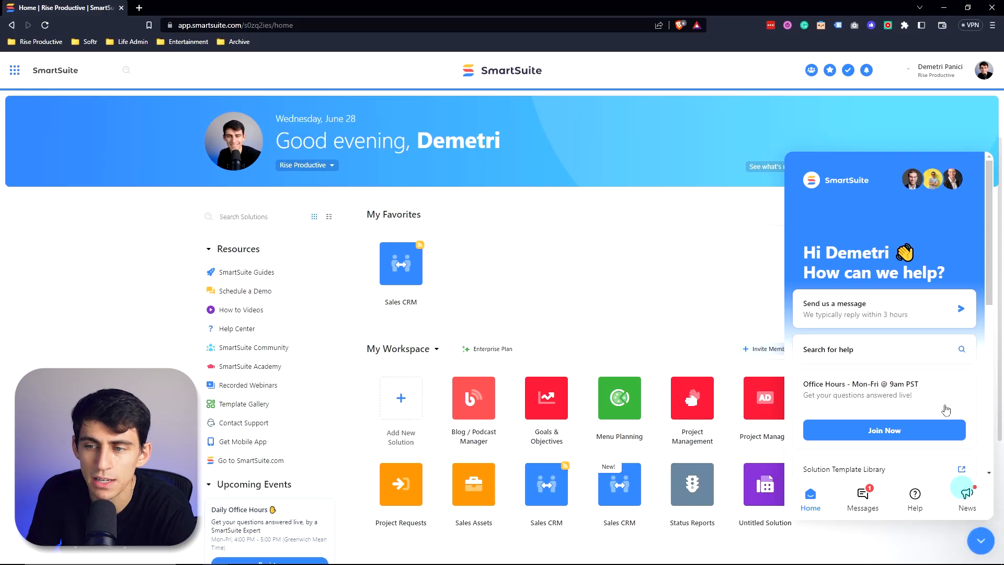
mouse_move(863, 328)
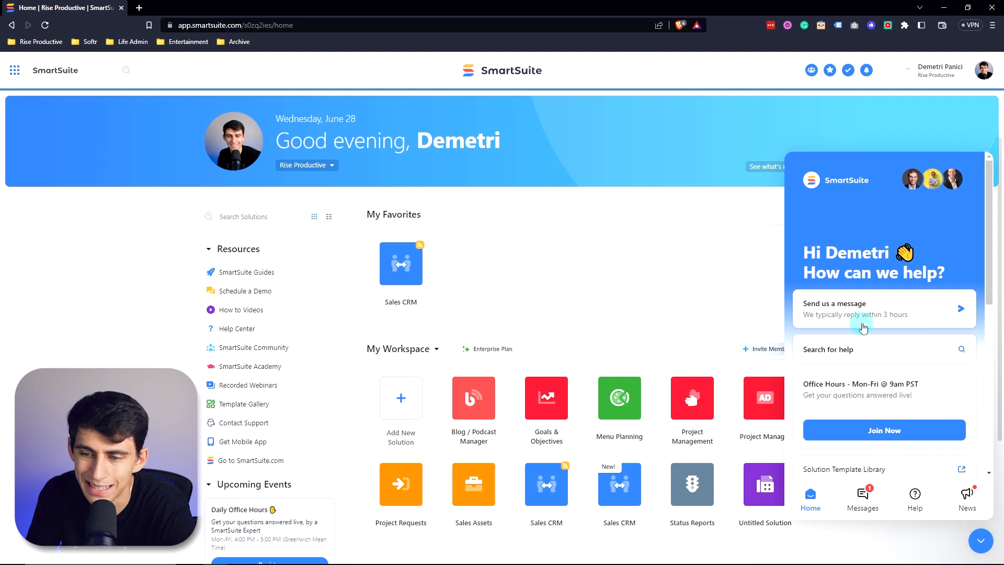
mouse_move(845, 354)
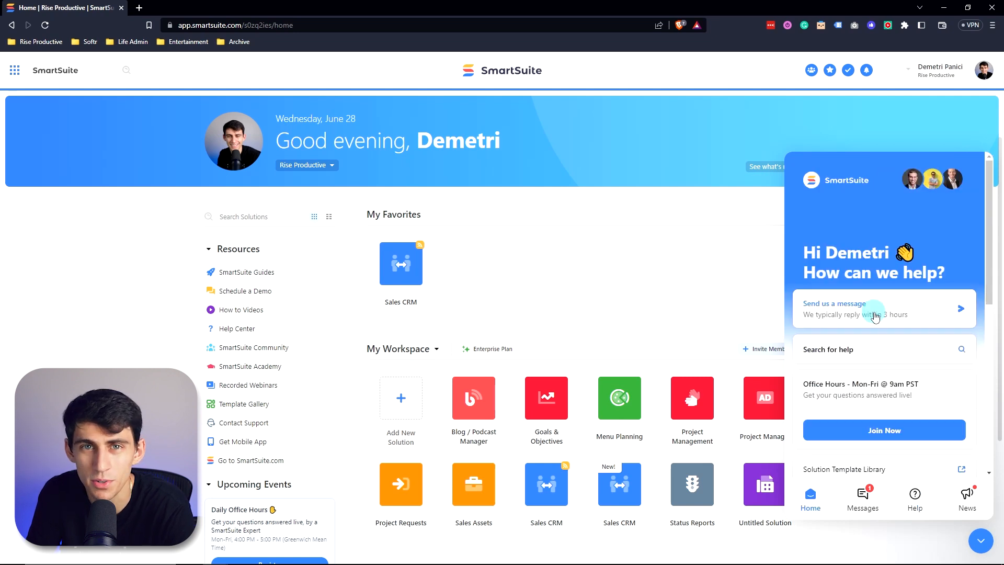
Step: Start a new message to the support team from the help chat widget
left_click(876, 309)
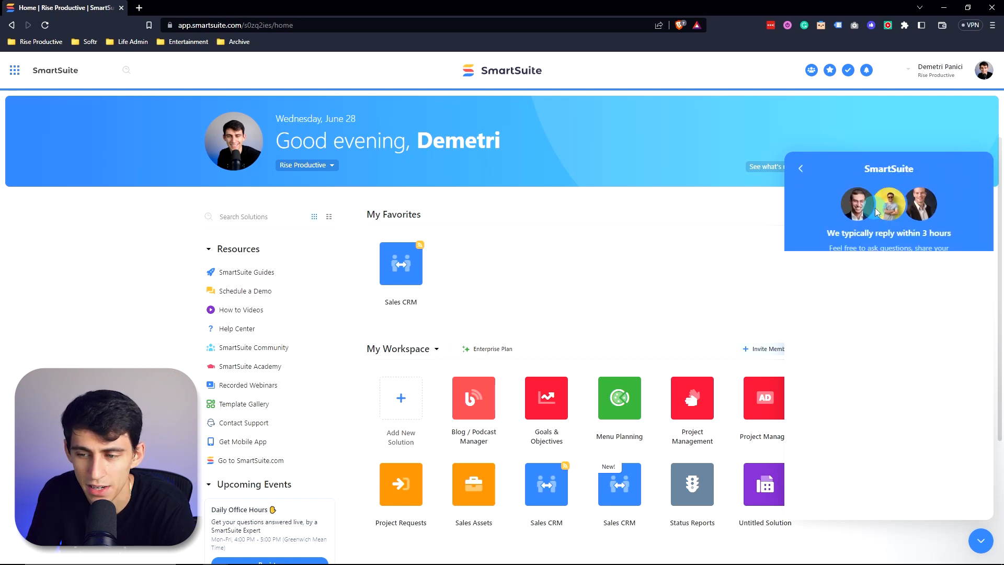